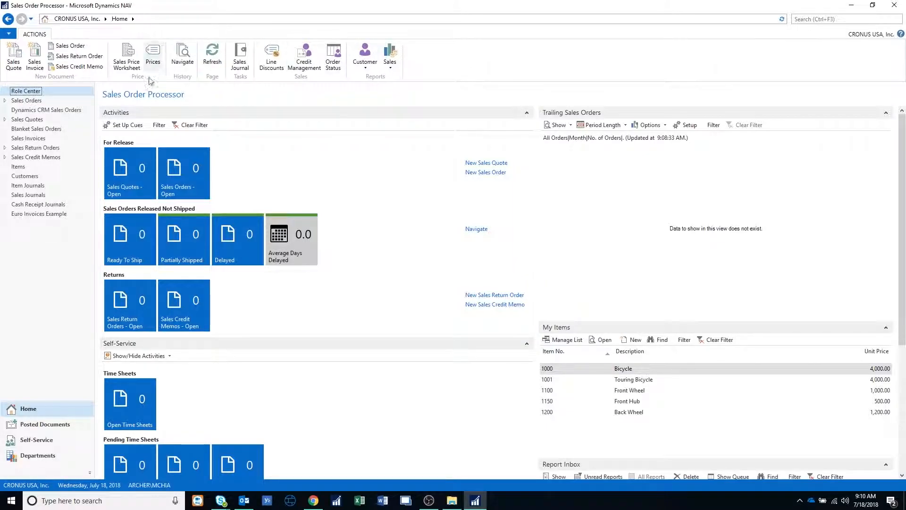
- Search for 'purchase order' from the Sales Order Processor home page
left_click(843, 18)
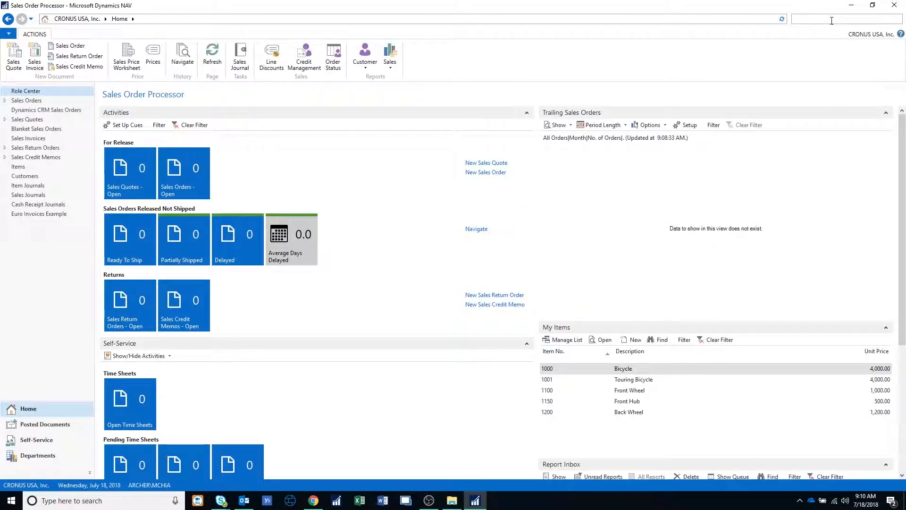
type("p")
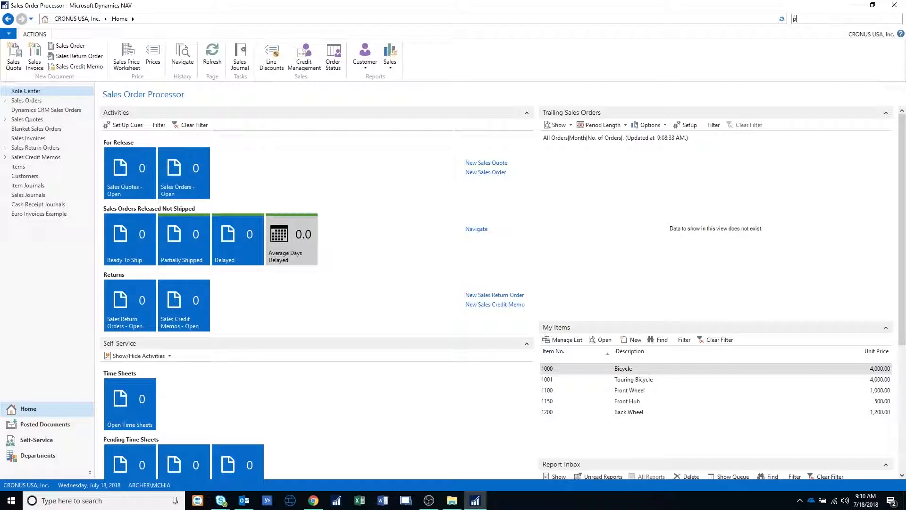
type("purchase order")
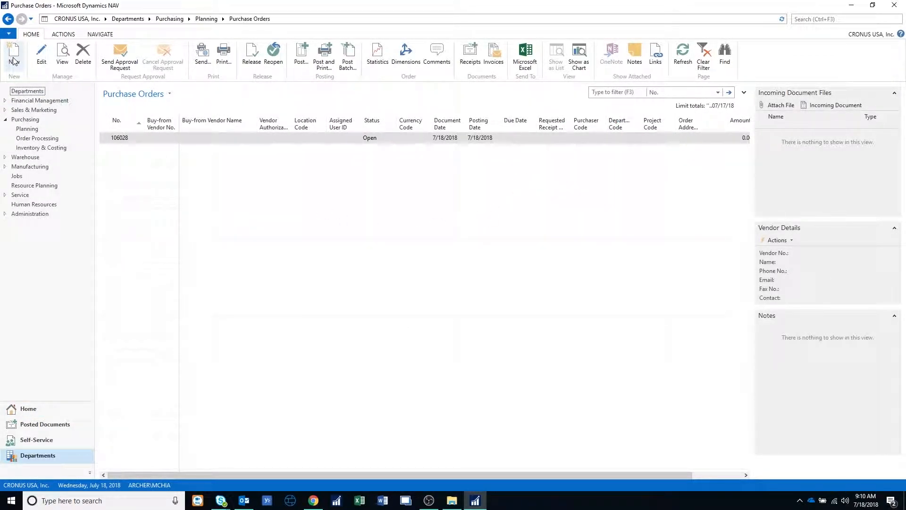
mouse_move(13, 54)
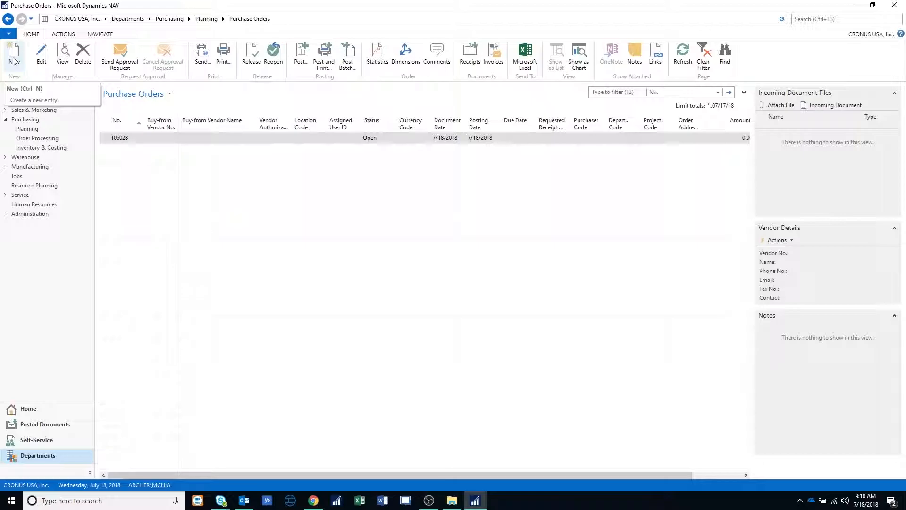
- Create new purchase order 106029 from the Purchase Orders list and open its application menu
left_click(14, 55)
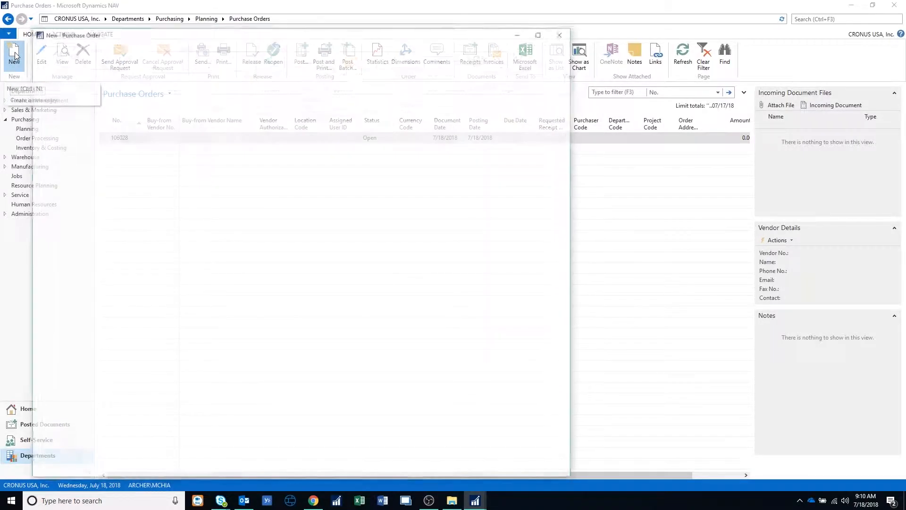
left_click(14, 55)
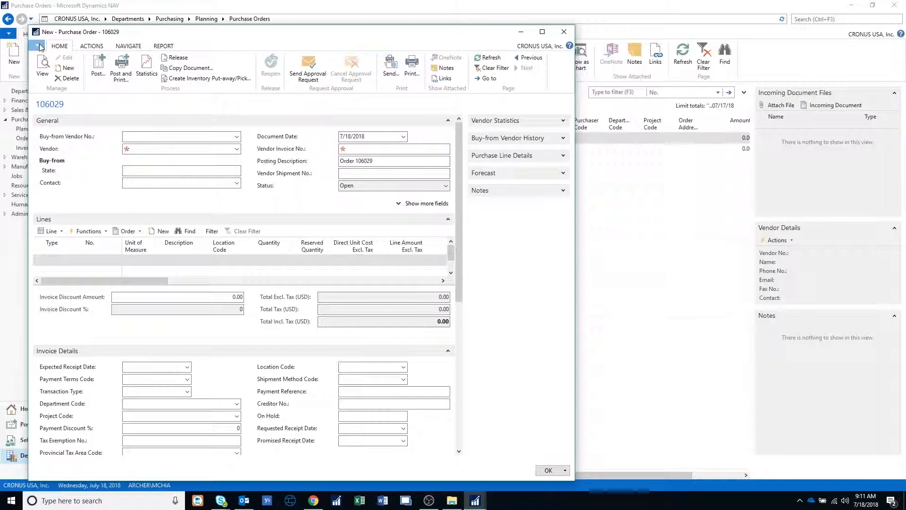
left_click(38, 47)
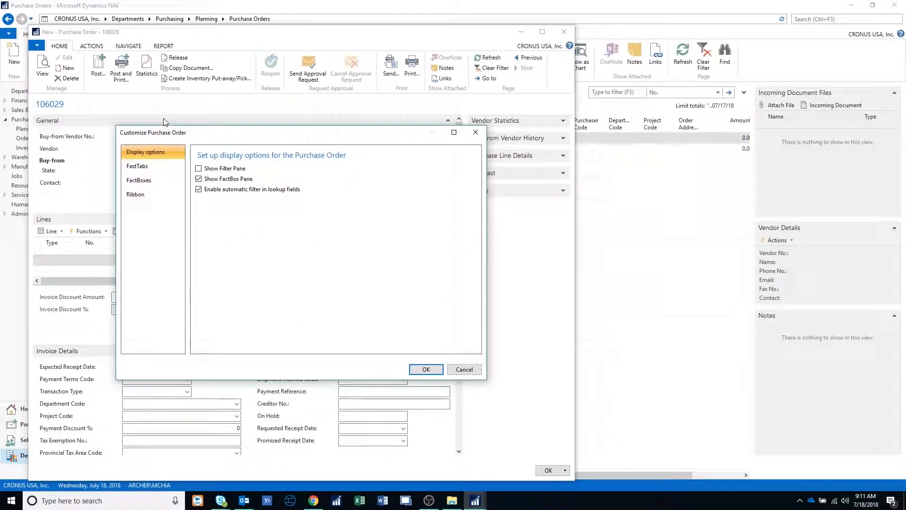
- In Customize This Page, add Incoming Document Files to the shown FactBoxes
left_click(139, 180)
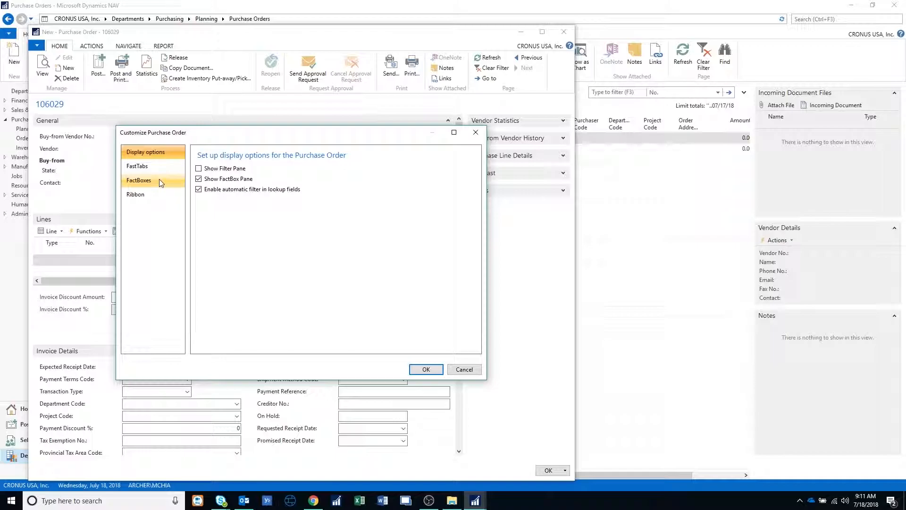
left_click(139, 180)
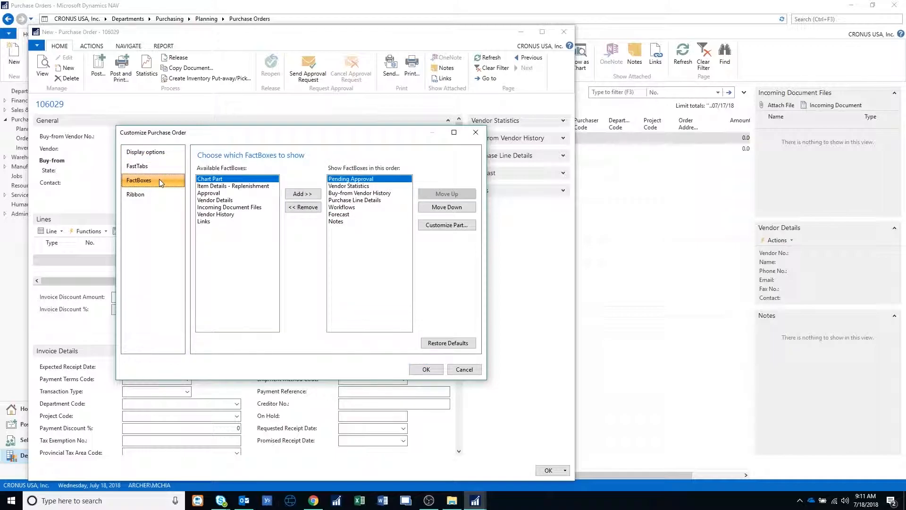
mouse_move(234, 187)
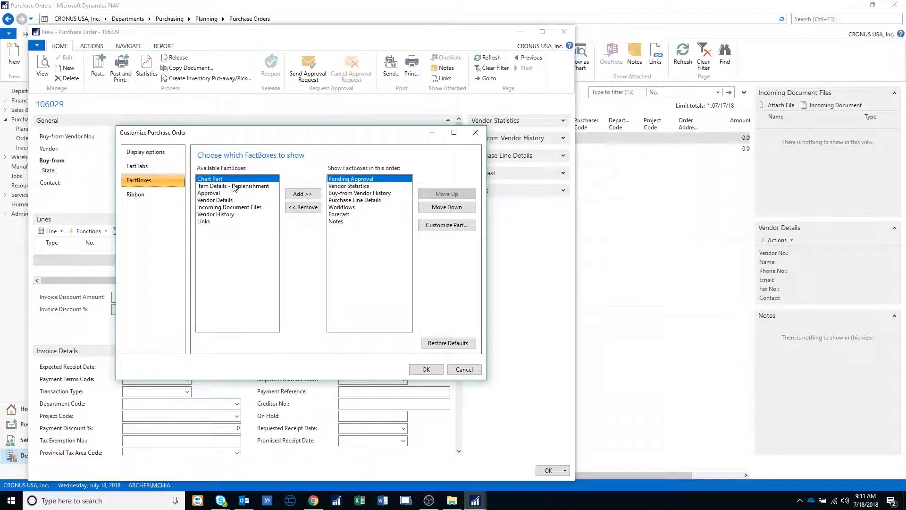
mouse_move(226, 211)
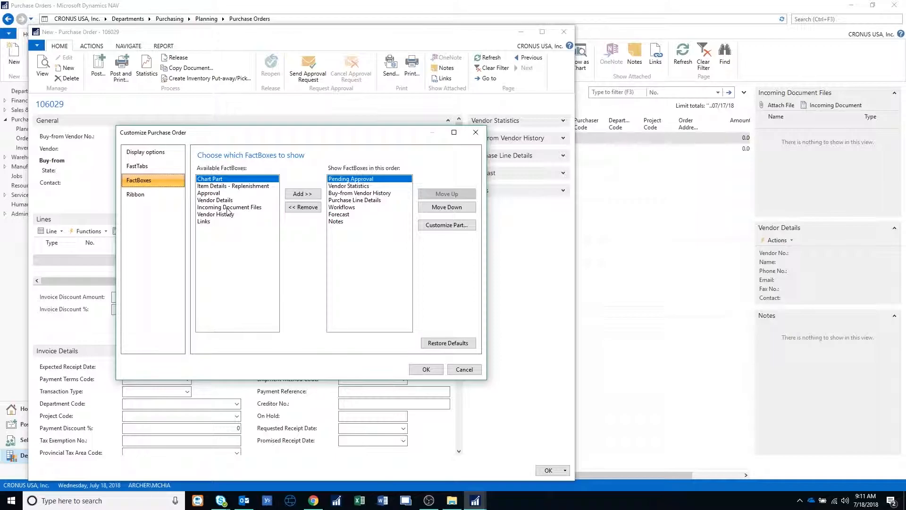
left_click(230, 207)
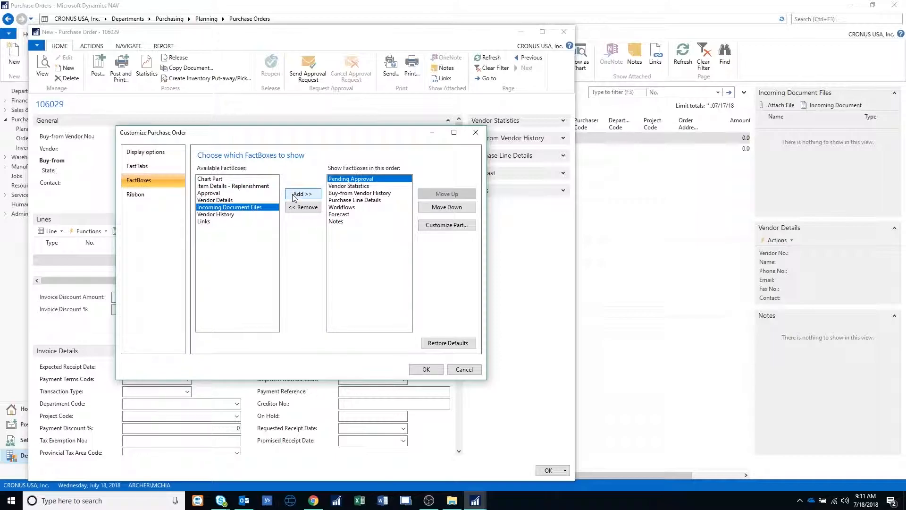
left_click(302, 193)
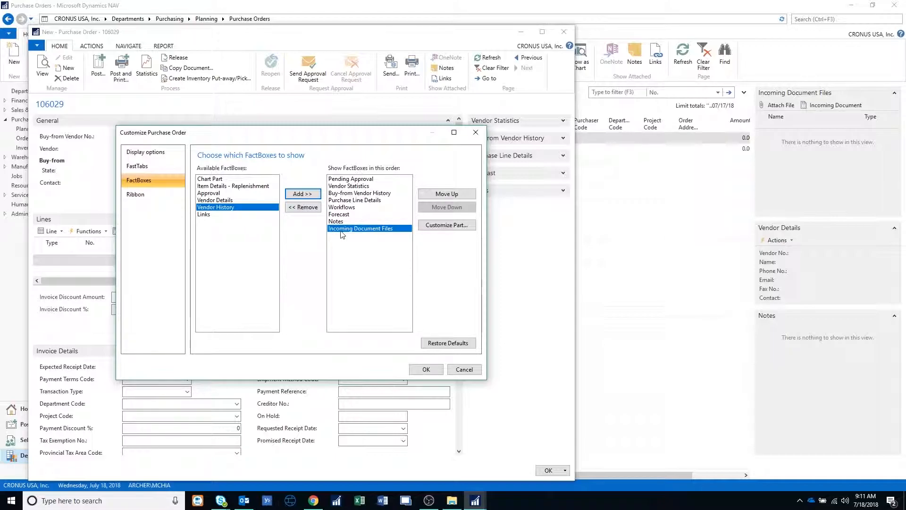
mouse_move(404, 237)
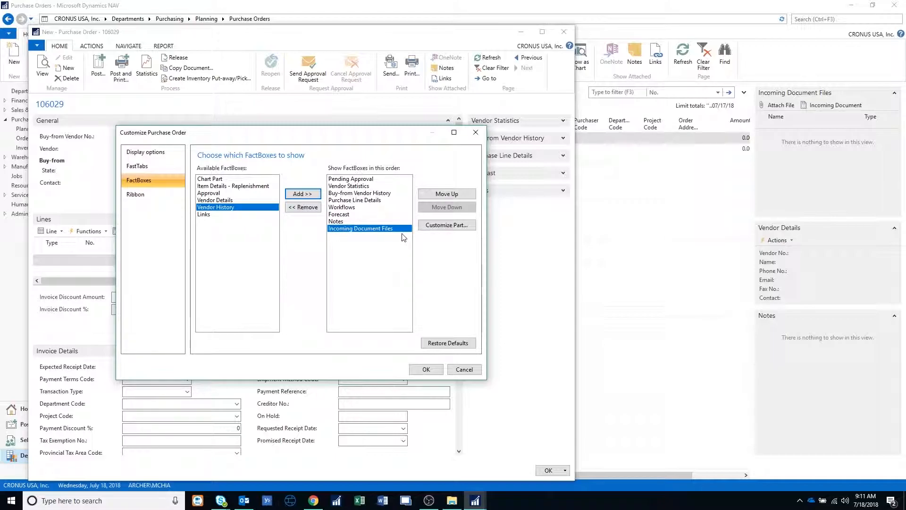
mouse_move(164, 272)
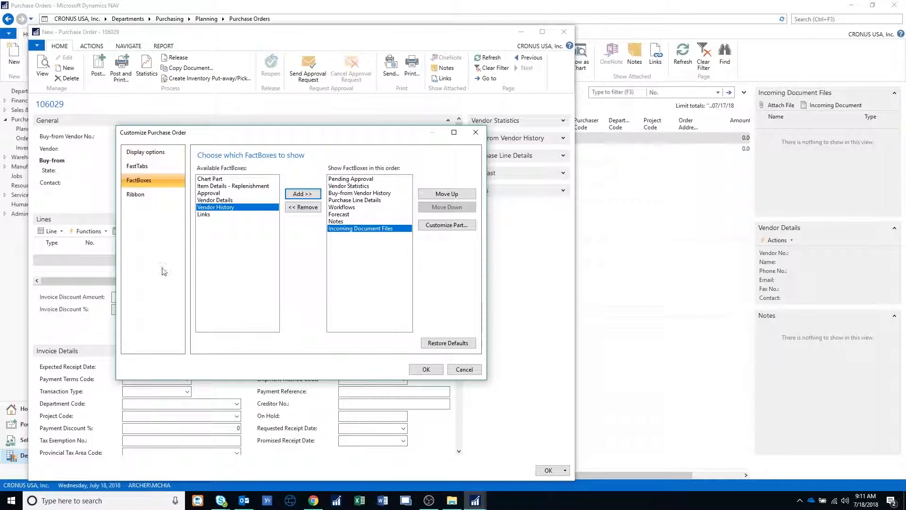
mouse_move(379, 238)
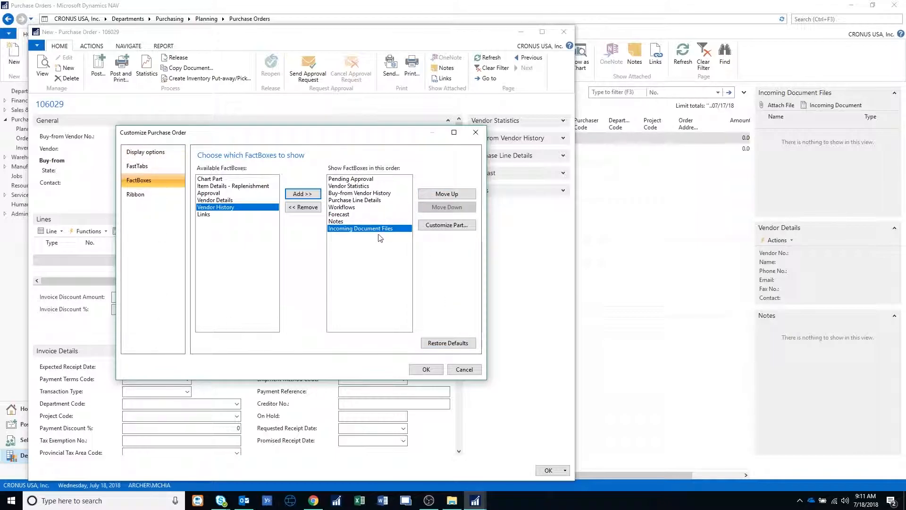
mouse_move(354, 236)
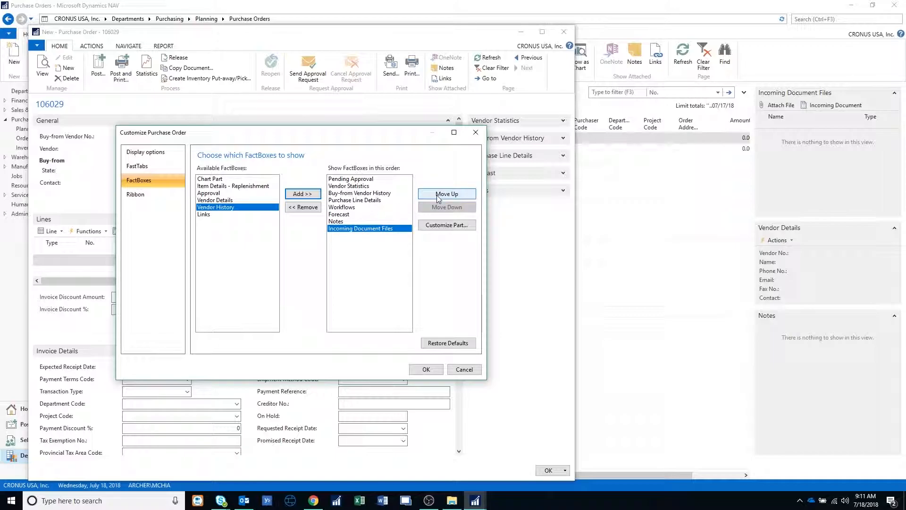
- Move Incoming Document Files up twice to the top and save the customization
left_click(447, 194)
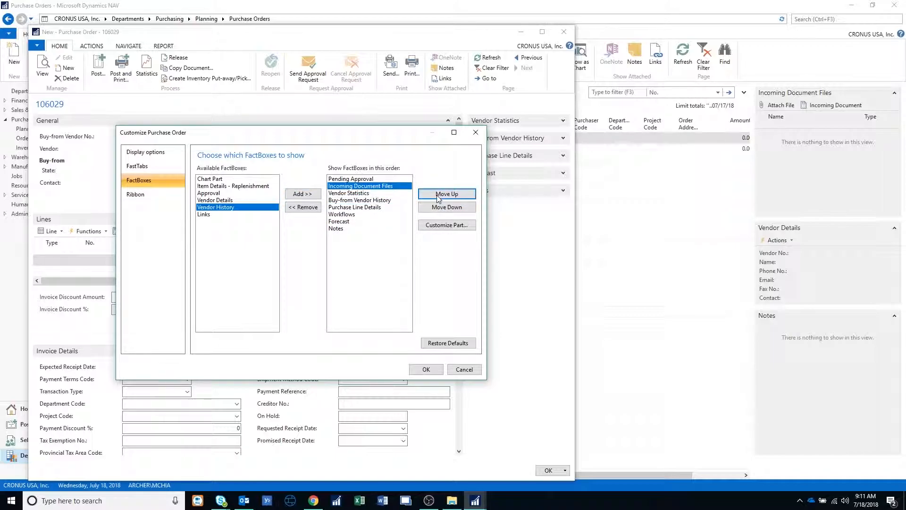
left_click(446, 194)
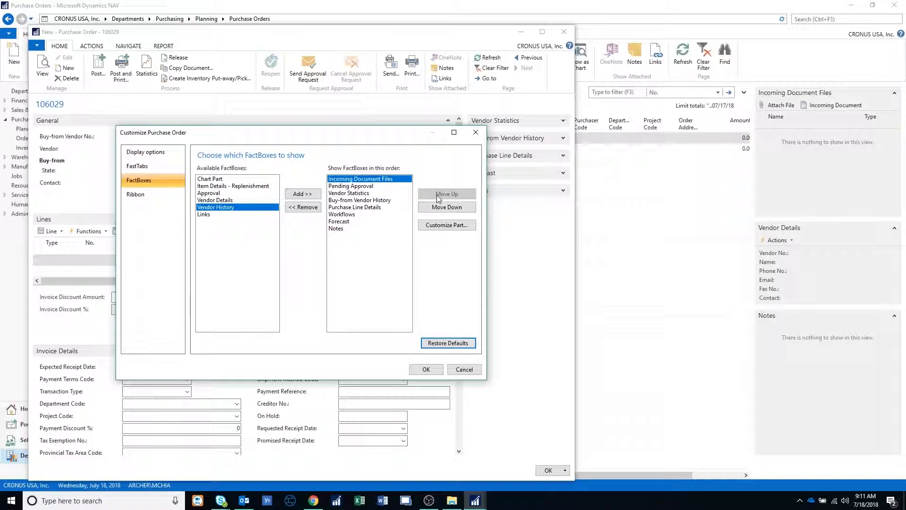
mouse_move(486, 254)
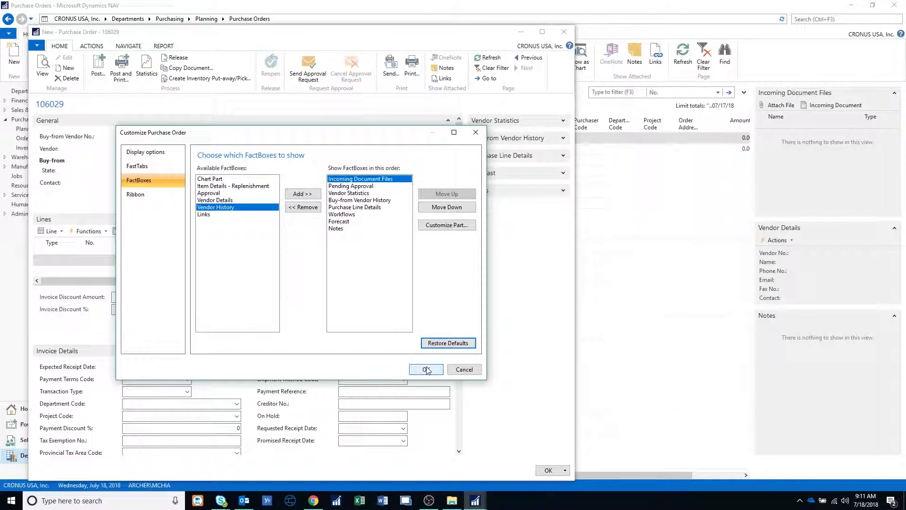
left_click(426, 369)
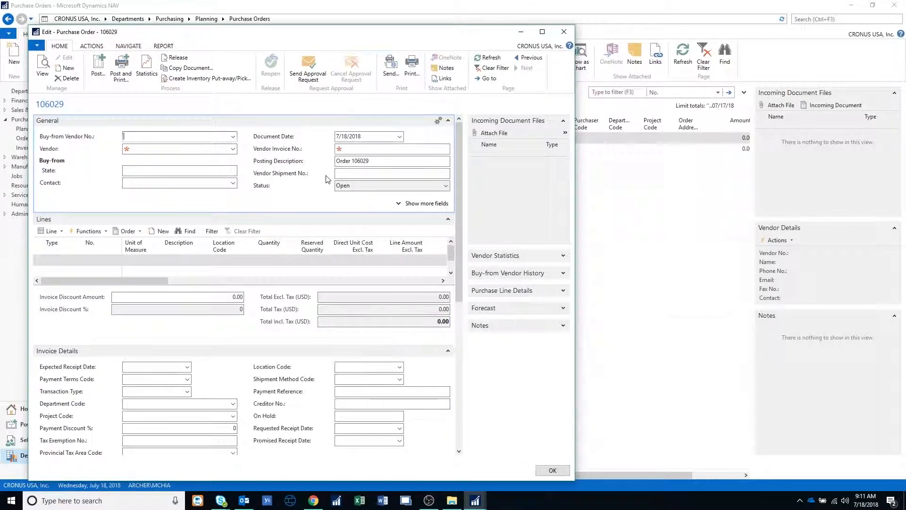
mouse_move(520, 124)
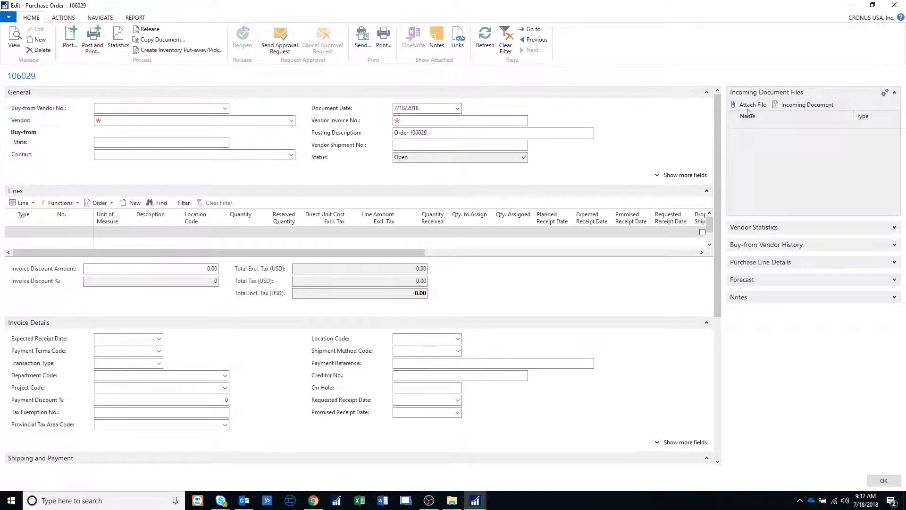
- Attach 6-Requirements-Models-For-Agile-Projects.pdf from Downloads to the Incoming Document Files FactBox
left_click(752, 105)
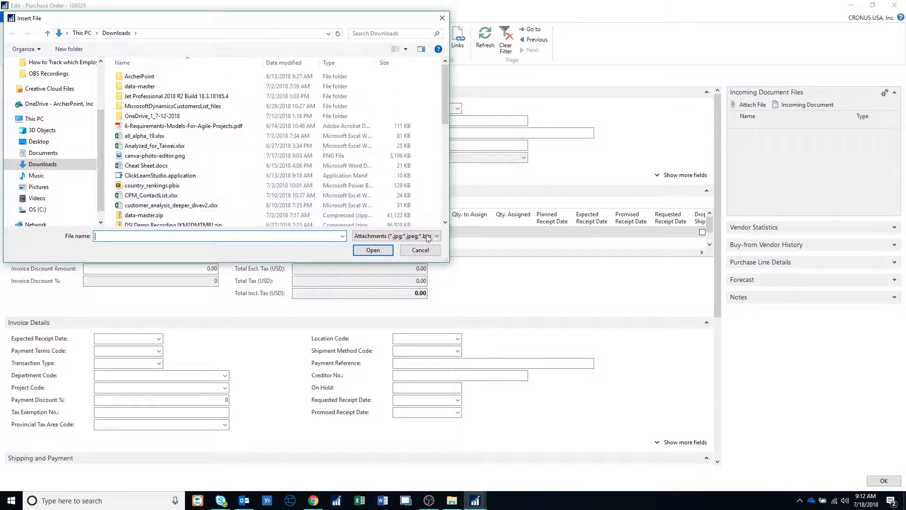
left_click(419, 250)
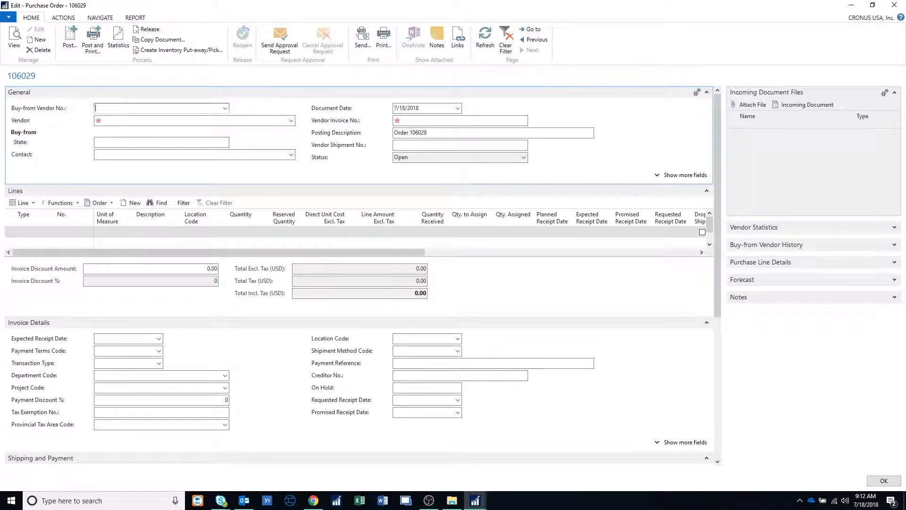
left_click(752, 105)
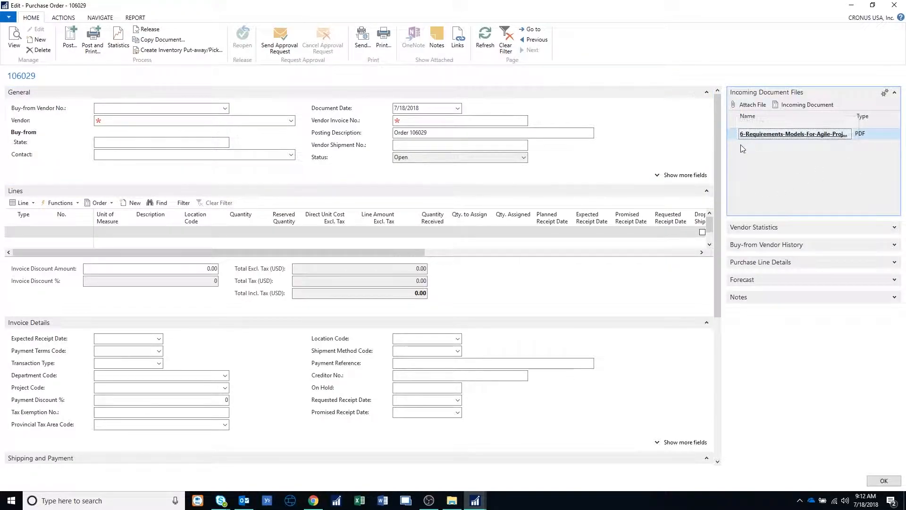